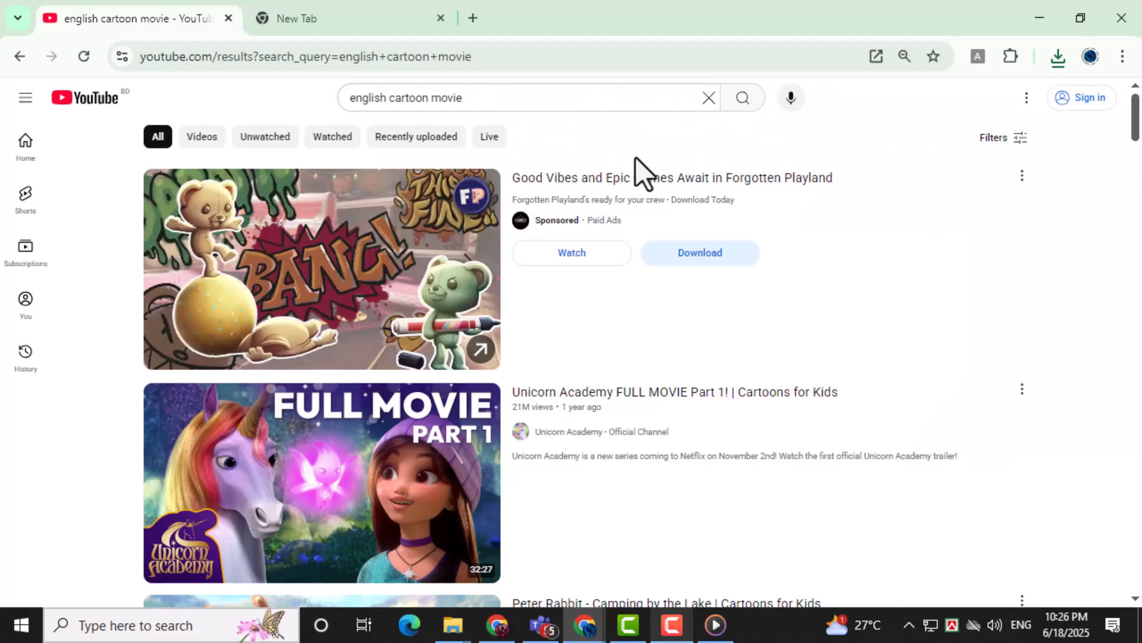
mouse_move(870, 291)
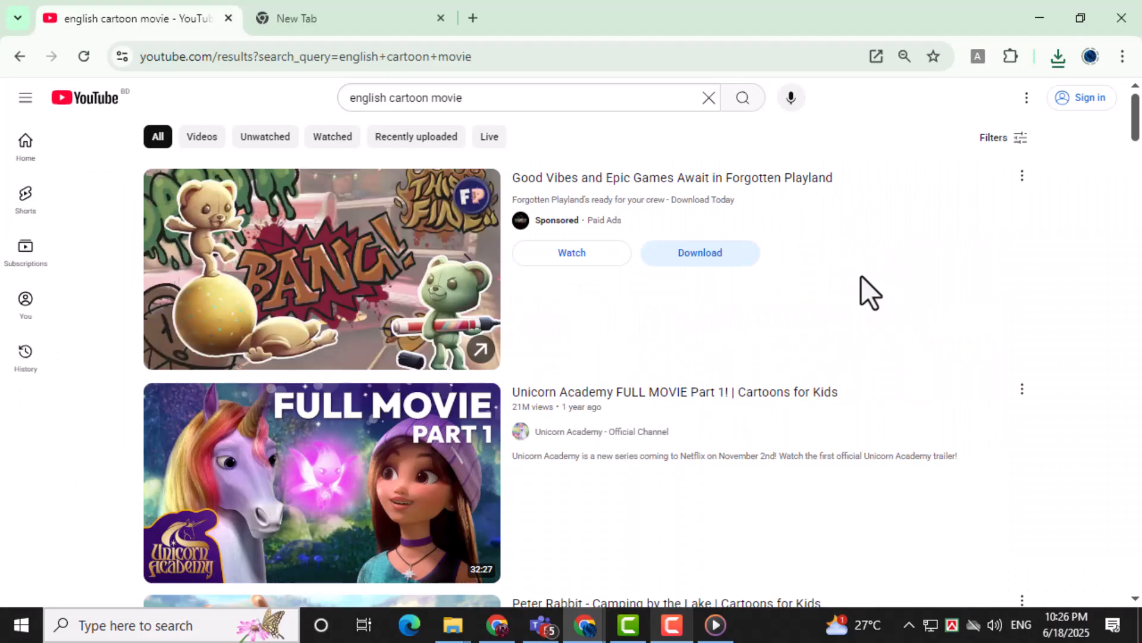
mouse_move(860, 302)
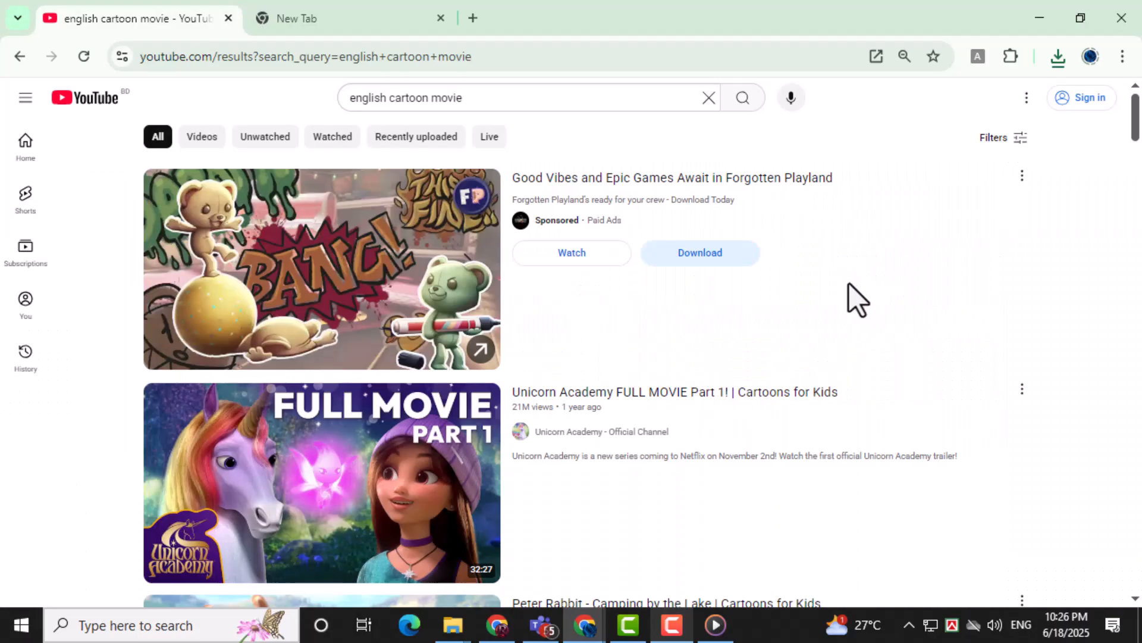
mouse_move(842, 297)
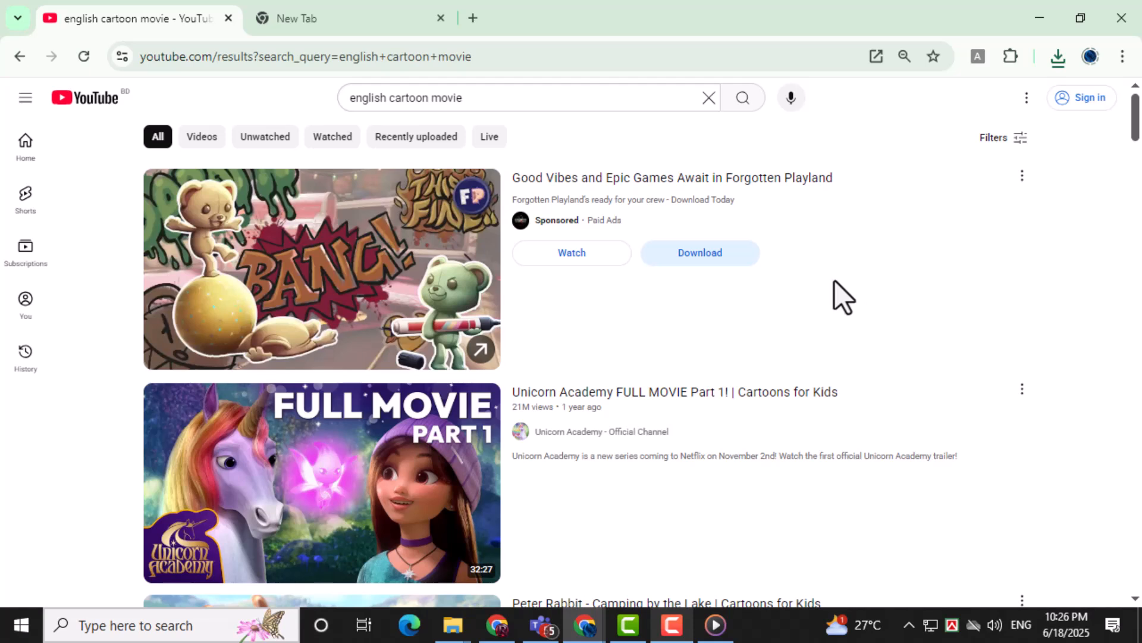
mouse_move(364, 273)
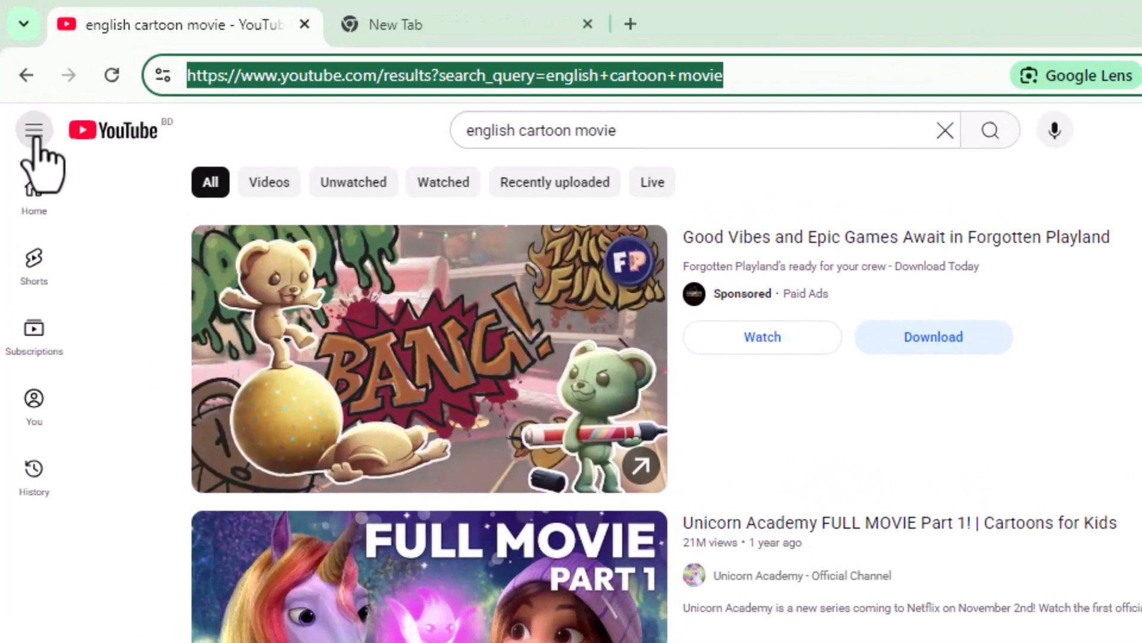
- Expand the YouTube sidebar showing Home, Shorts, Subscriptions, You and History
click(34, 130)
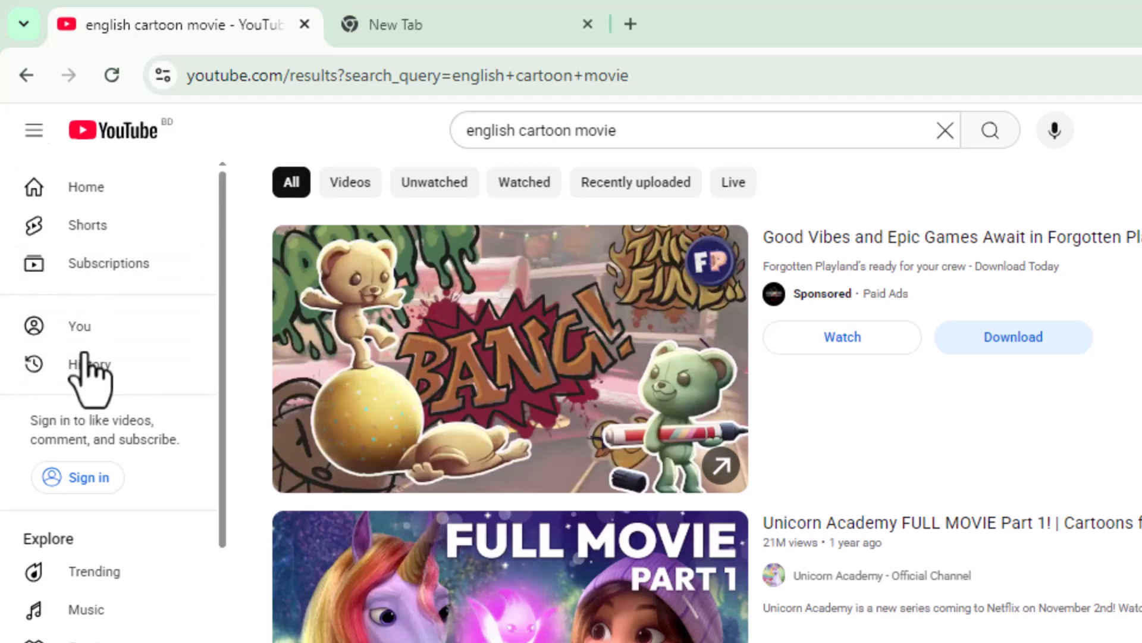
mouse_move(88, 364)
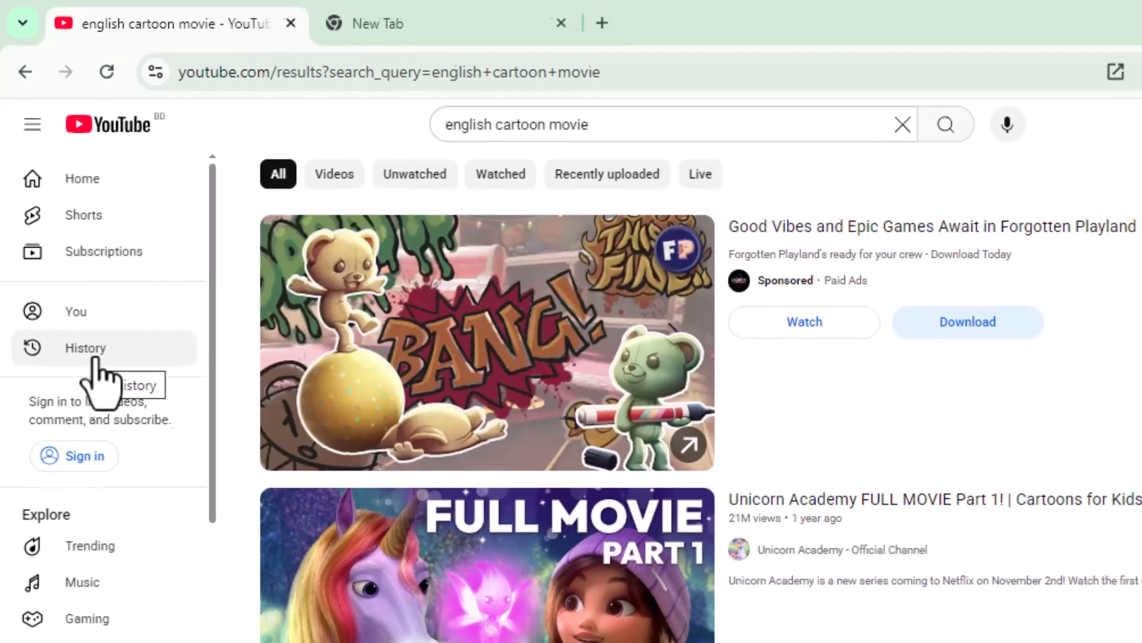
- Open History and clear all watch history, leaving no videos listed
click(85, 347)
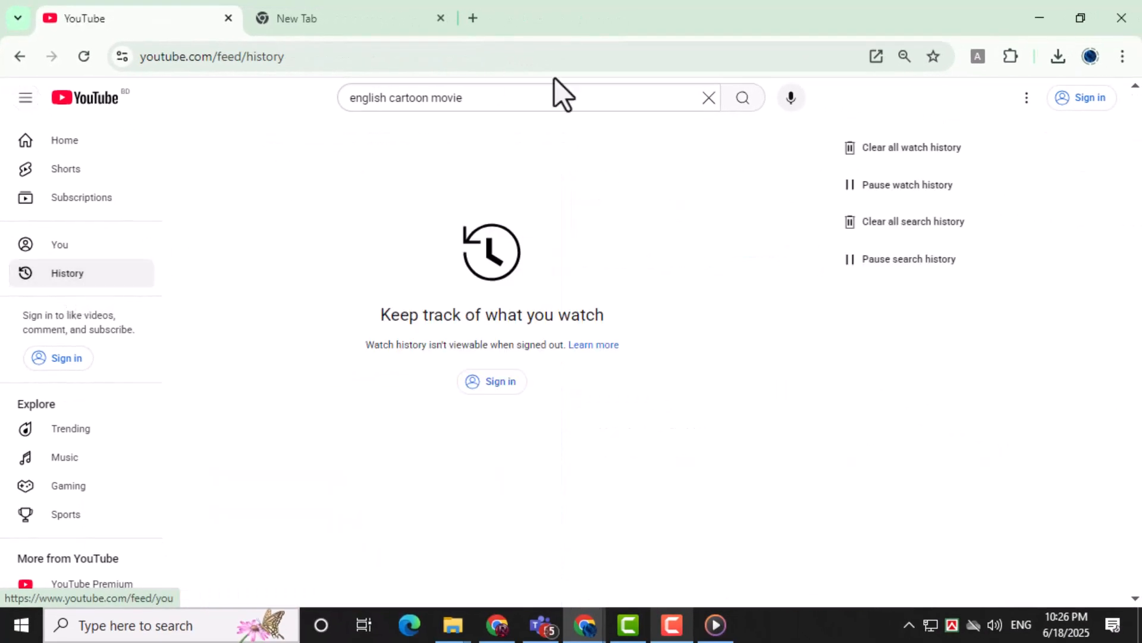
mouse_move(935, 326)
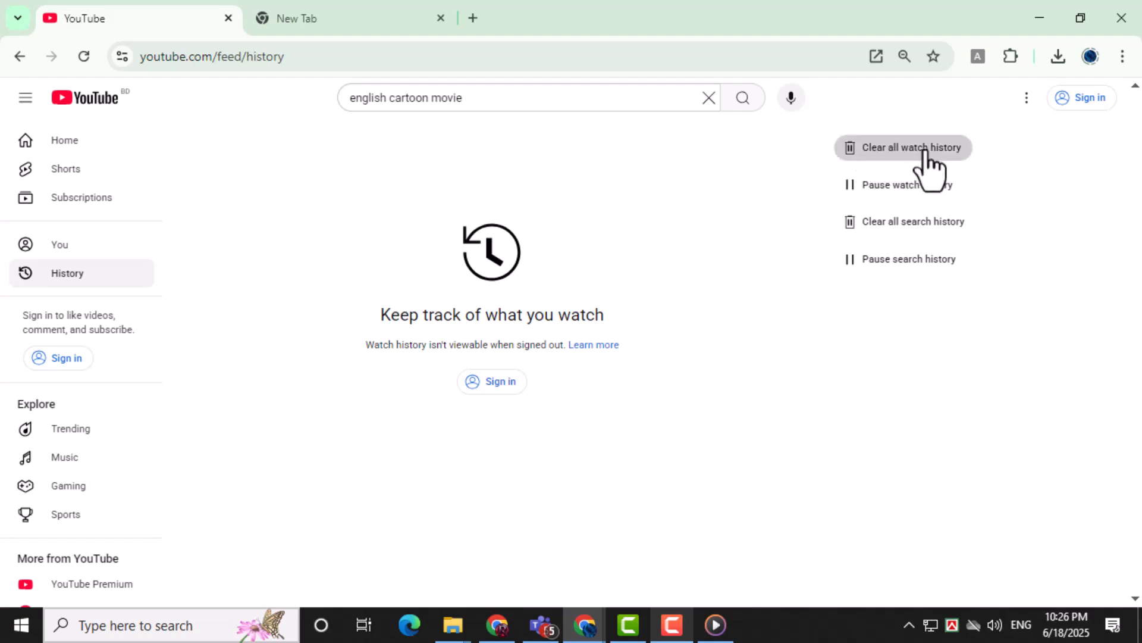
click(903, 147)
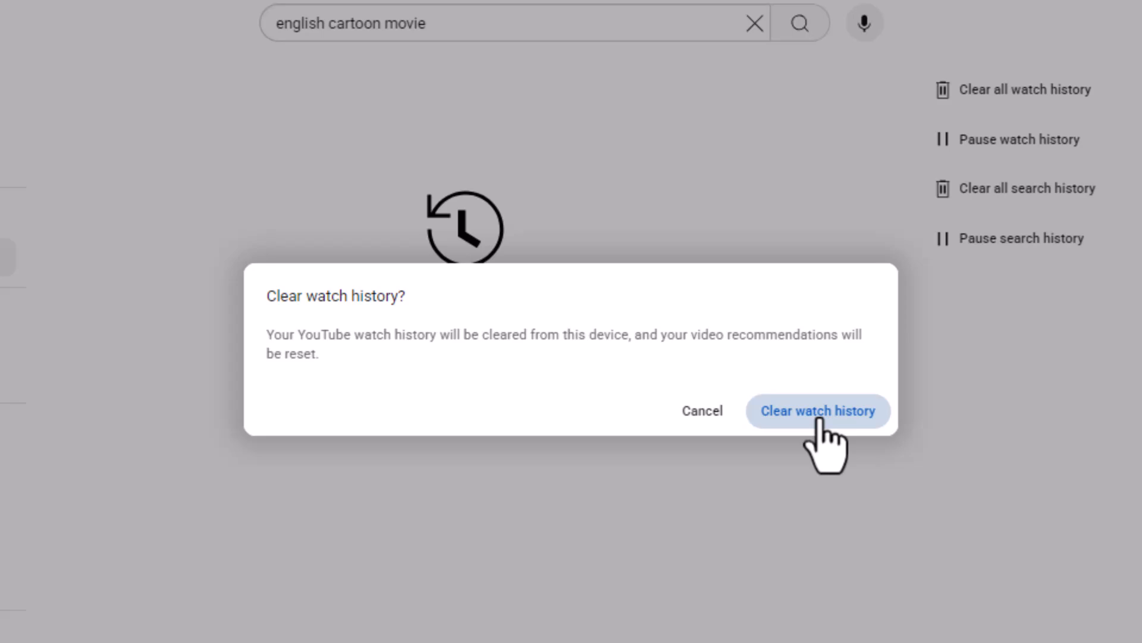
click(818, 410)
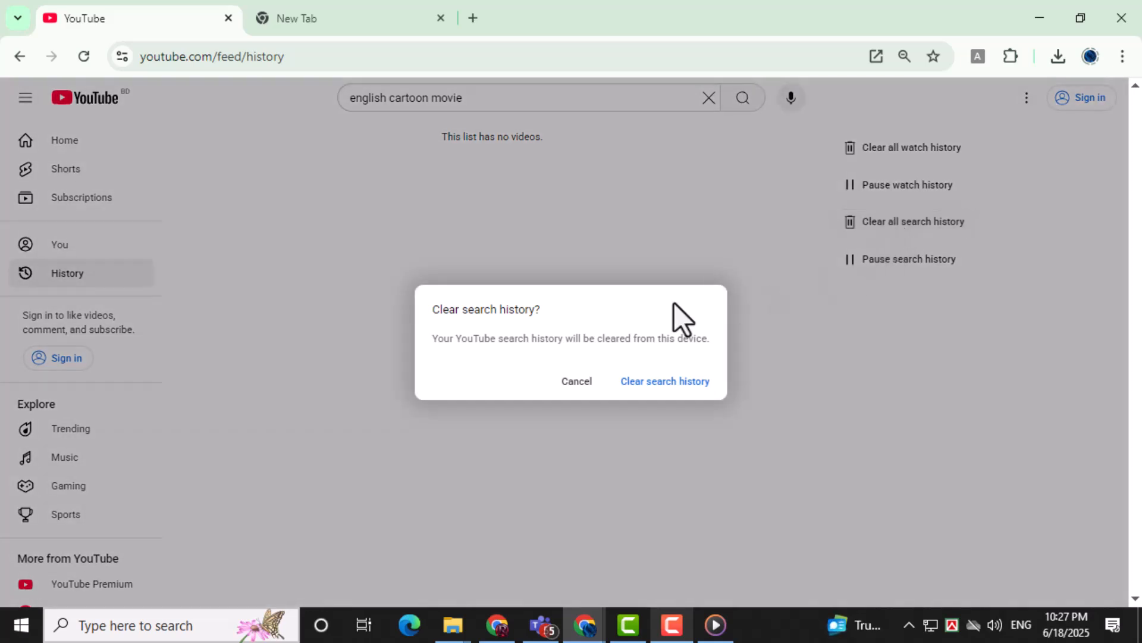
mouse_move(664, 381)
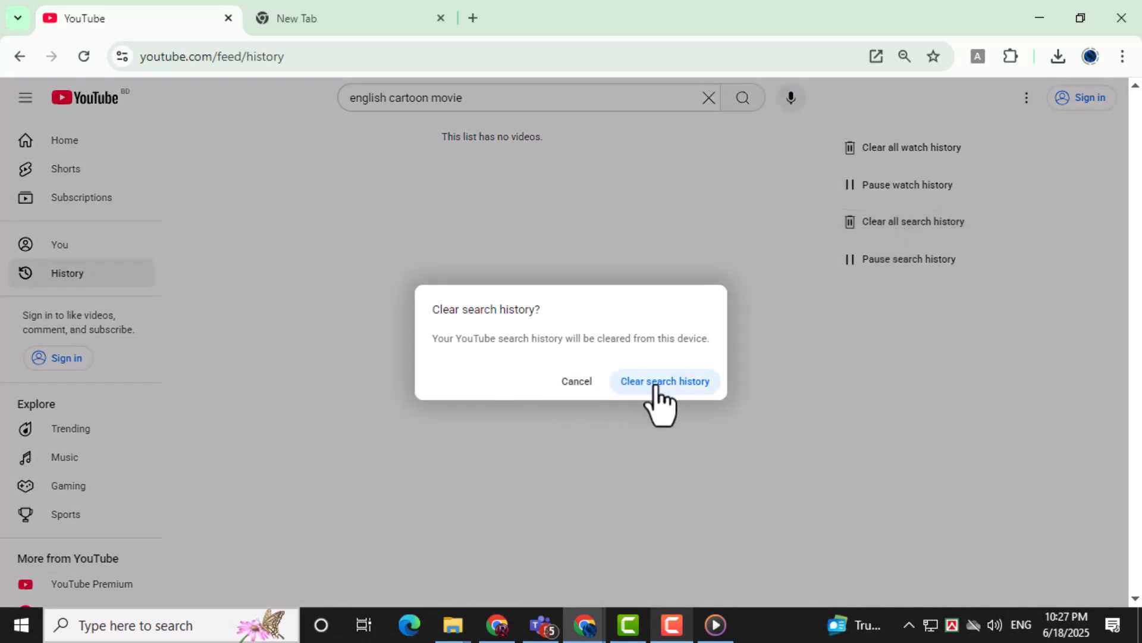
- Confirm 'Clear search history' on the History page
click(664, 380)
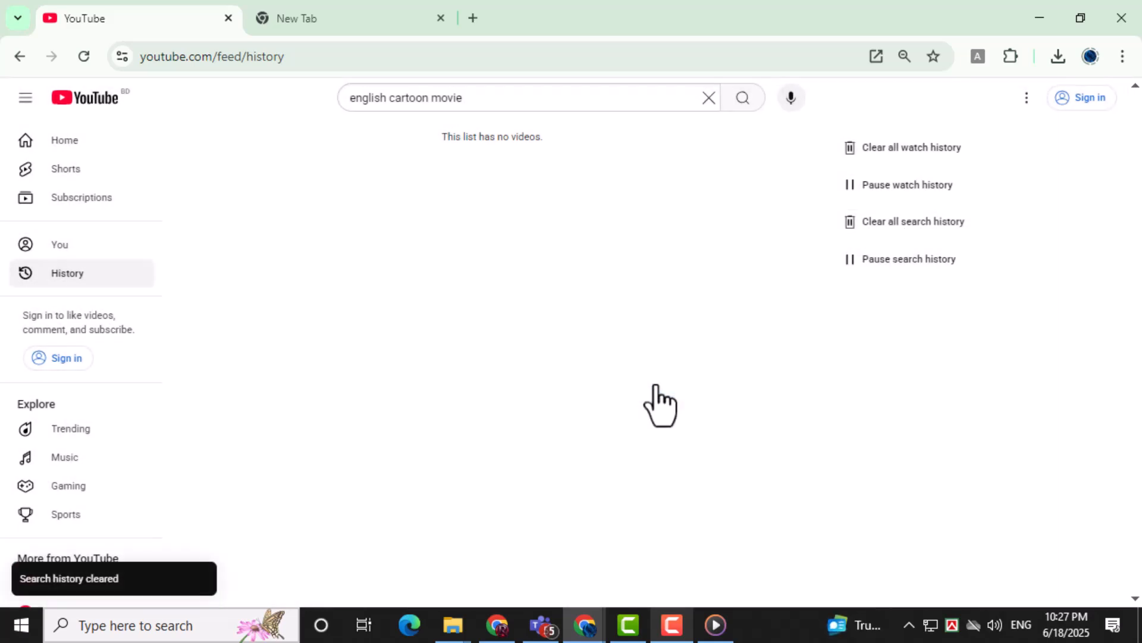
mouse_move(674, 357)
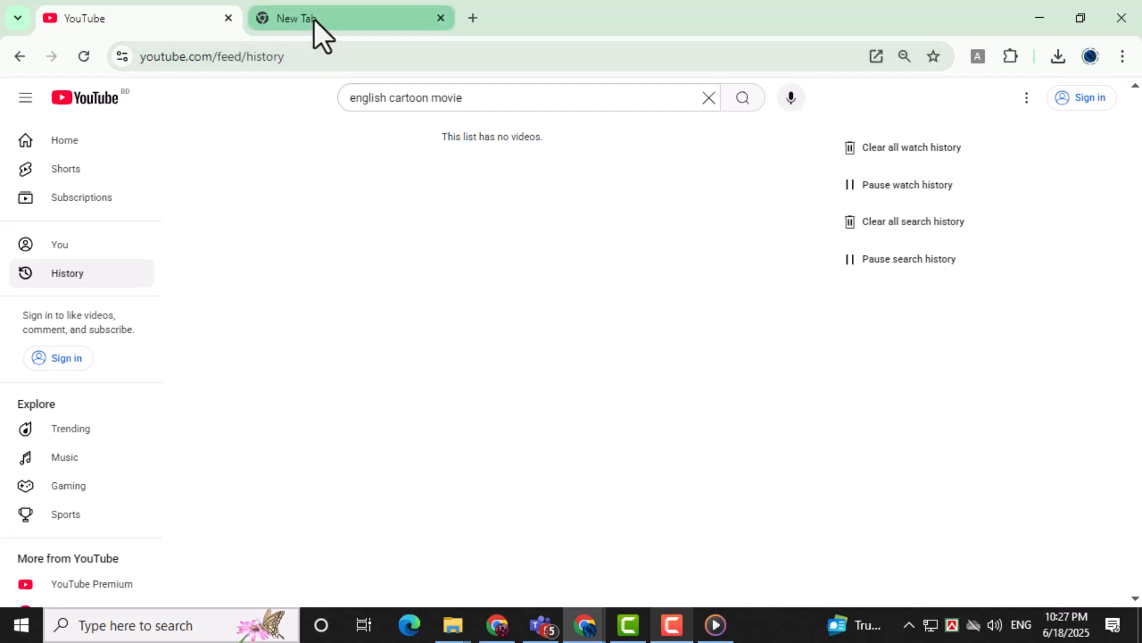
- Close the History tab and reopen YouTube from the New Tab bookmark
click(138, 18)
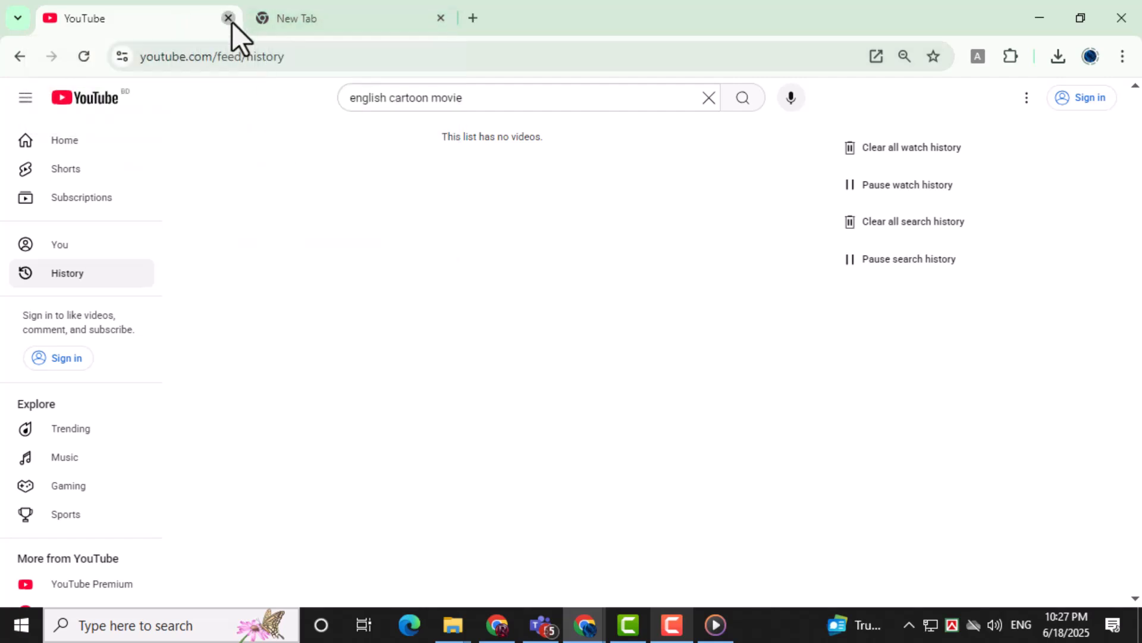
click(228, 19)
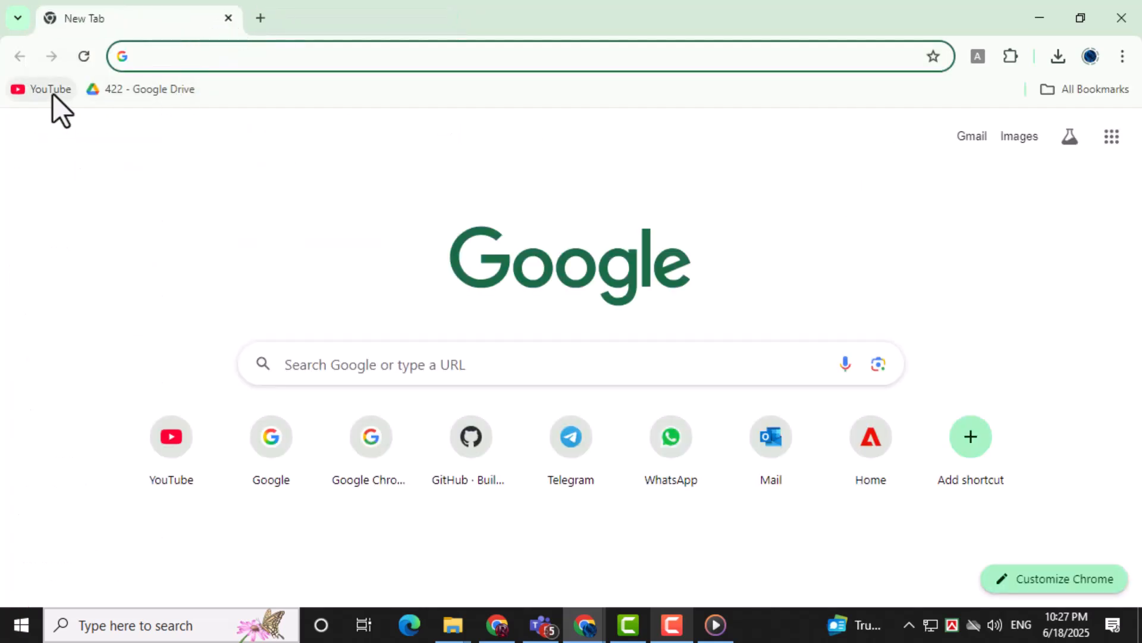
click(42, 88)
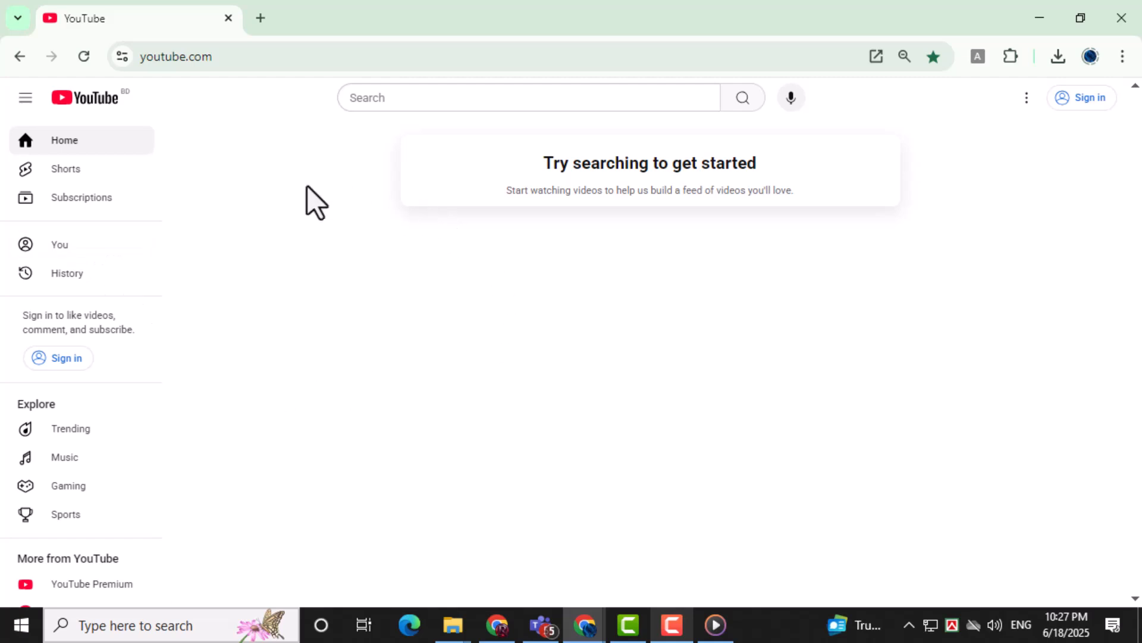
mouse_move(295, 172)
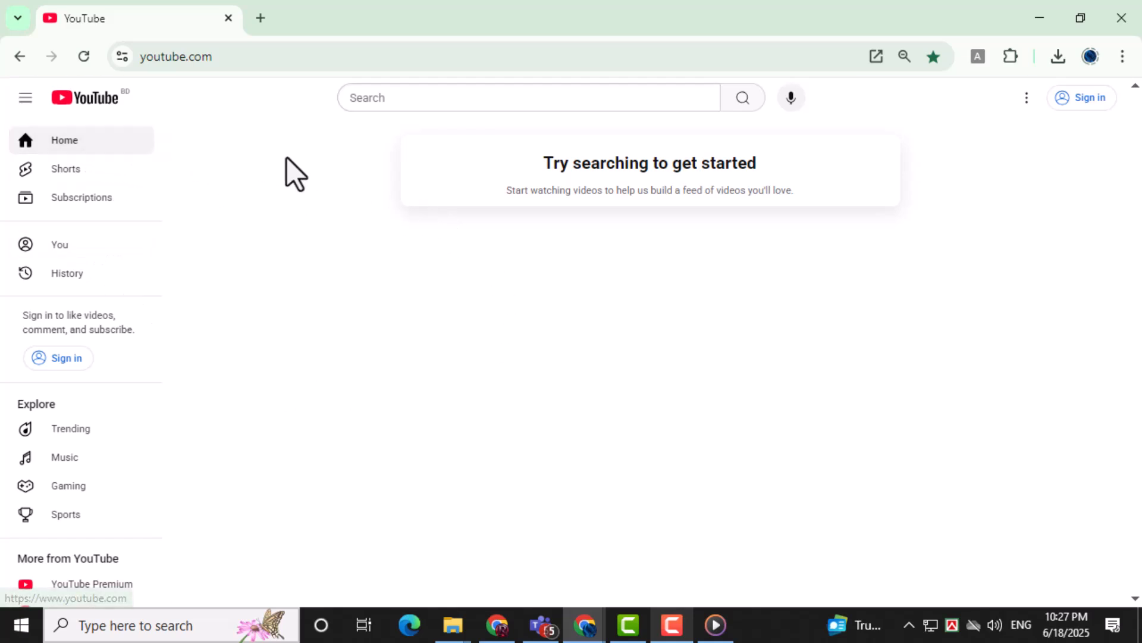
mouse_move(844, 244)
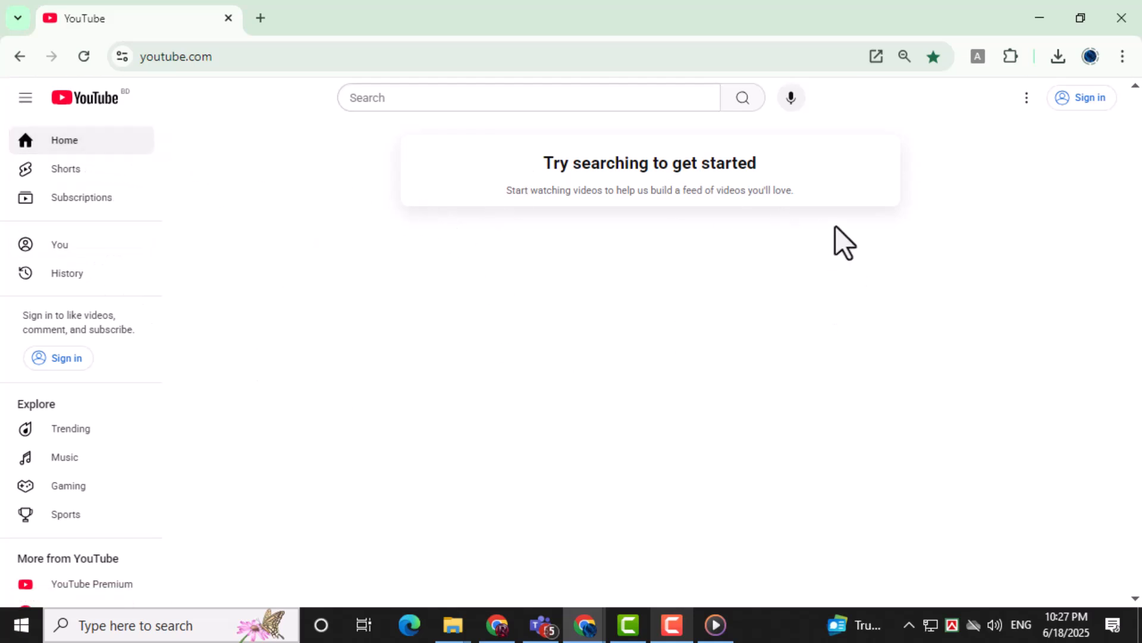
mouse_move(731, 311)
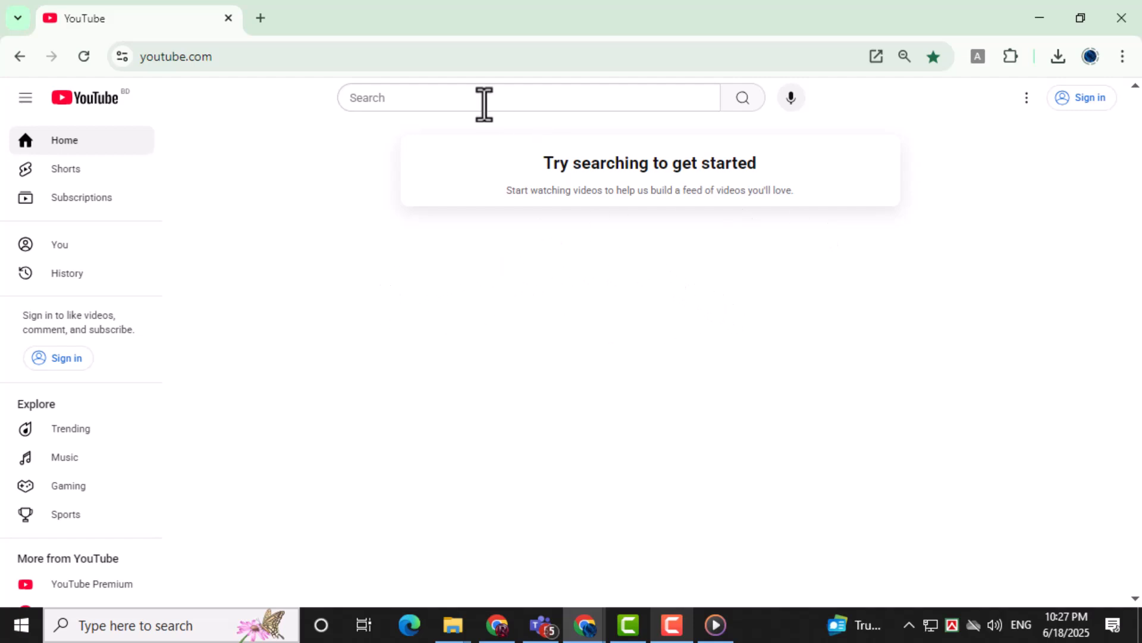
- Type 'catoo' into the YouTube search box to show cartoon suggestions
click(517, 97)
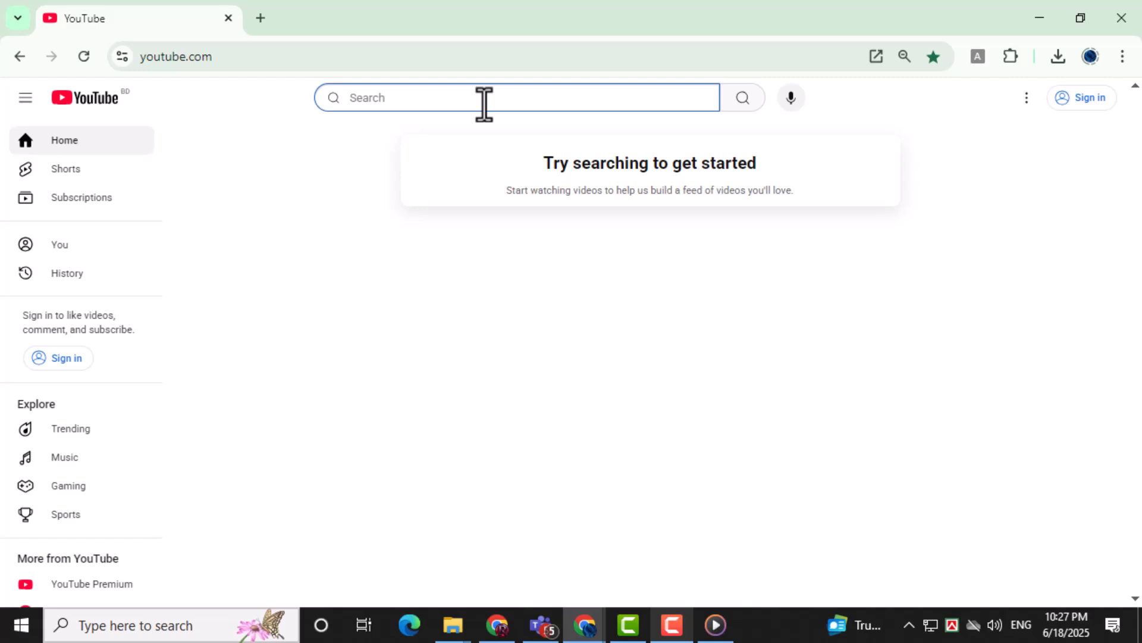
text(catoo)
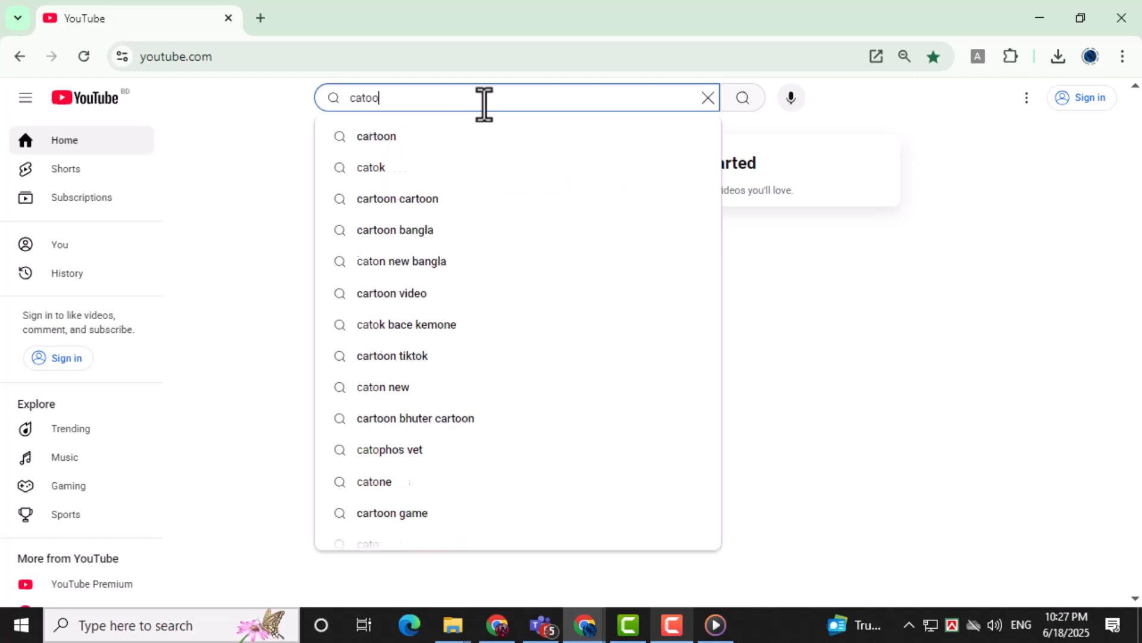